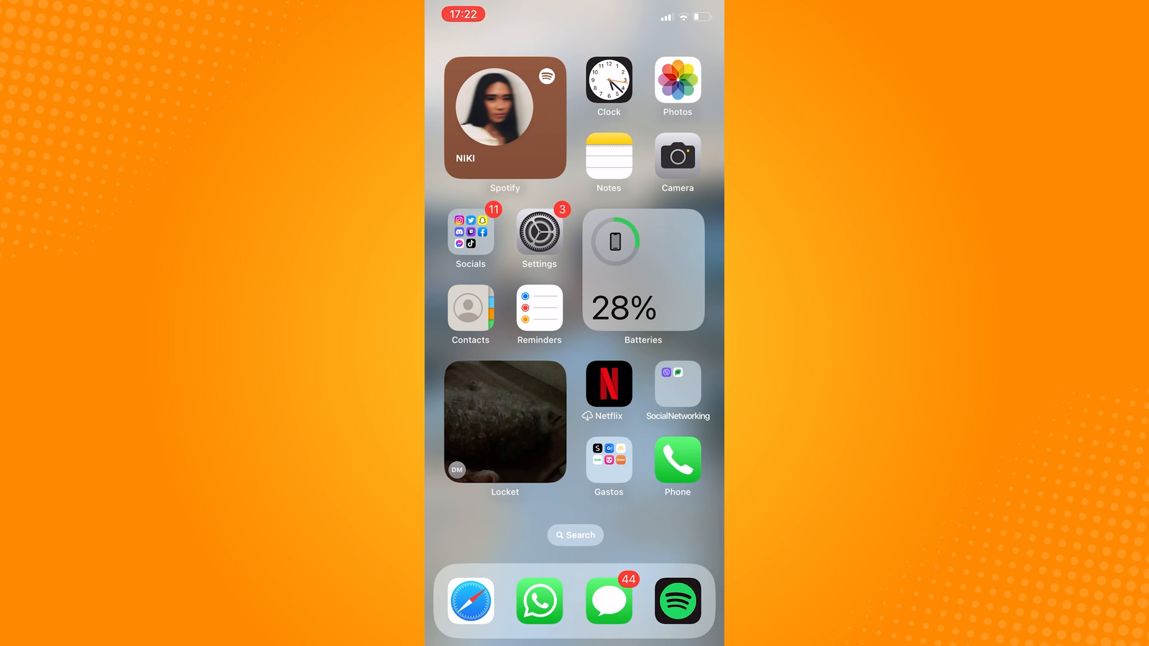
# - Launch Safari from the Home Screen dock
pyautogui.click(470, 602)
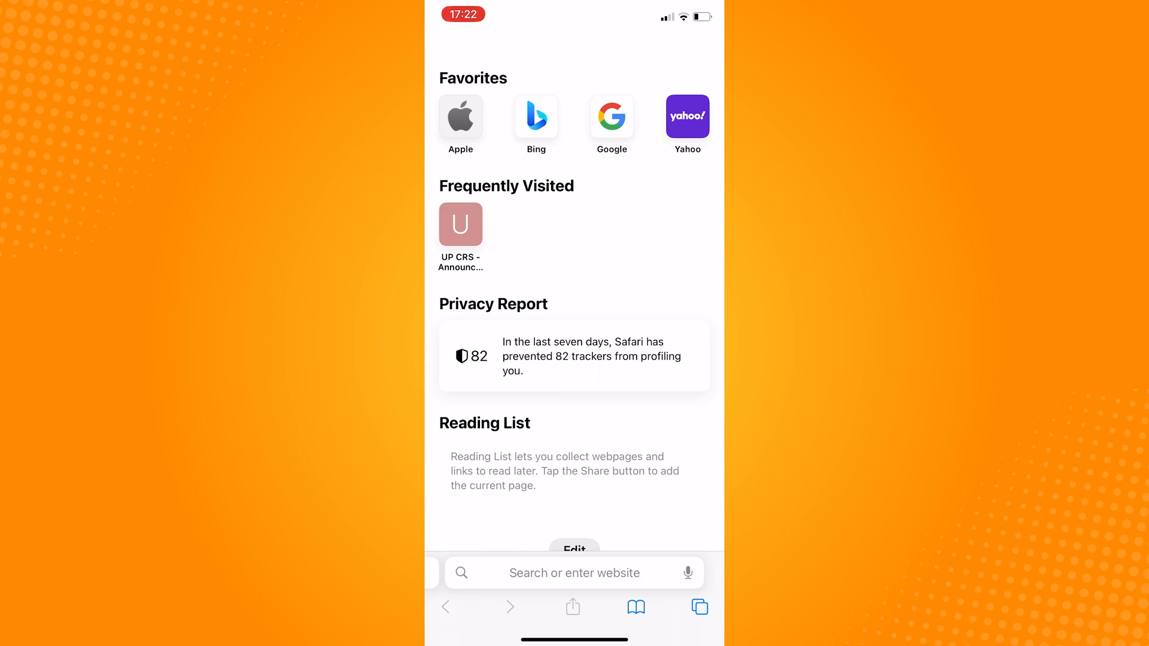
# - Enter amazon.com in the Safari address bar to reach Amazon's sign-in page
pyautogui.click(574, 572)
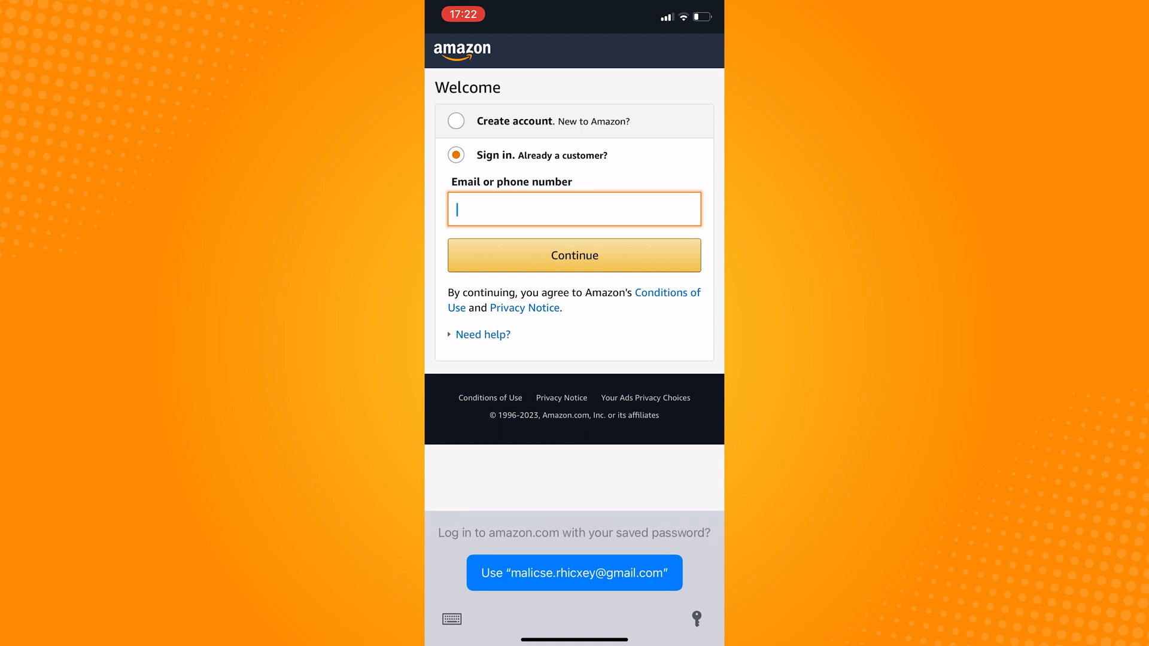
# - Start a new Amazon account named chloe with an email and suggested strong password
pyautogui.click(456, 120)
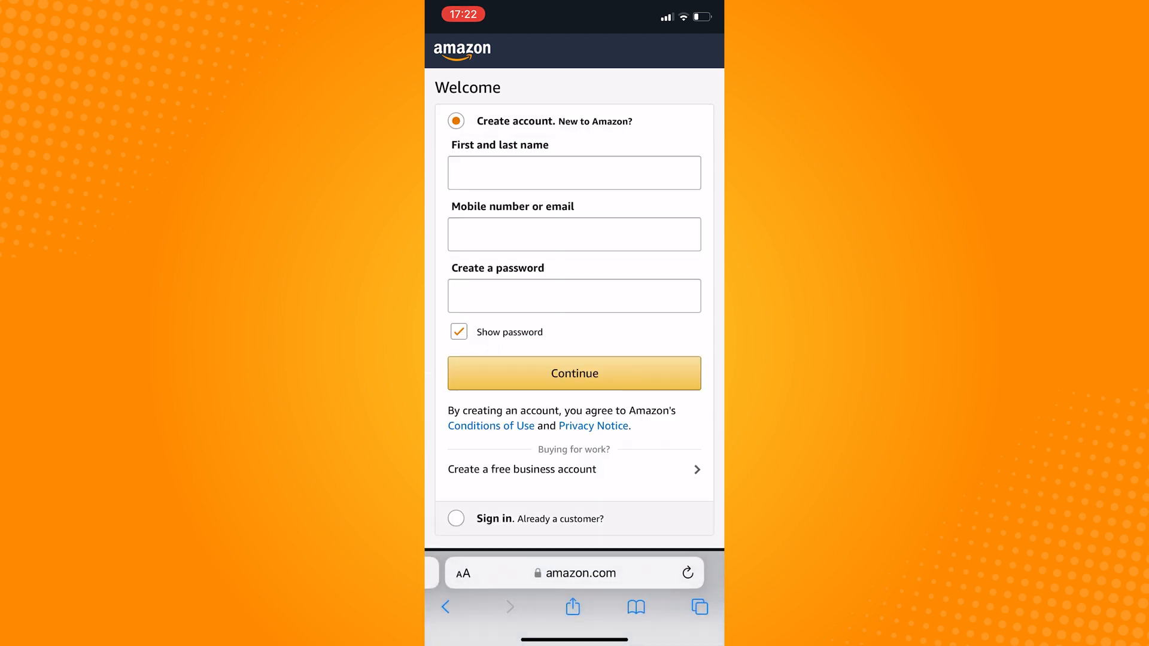
pyautogui.write('chloe')
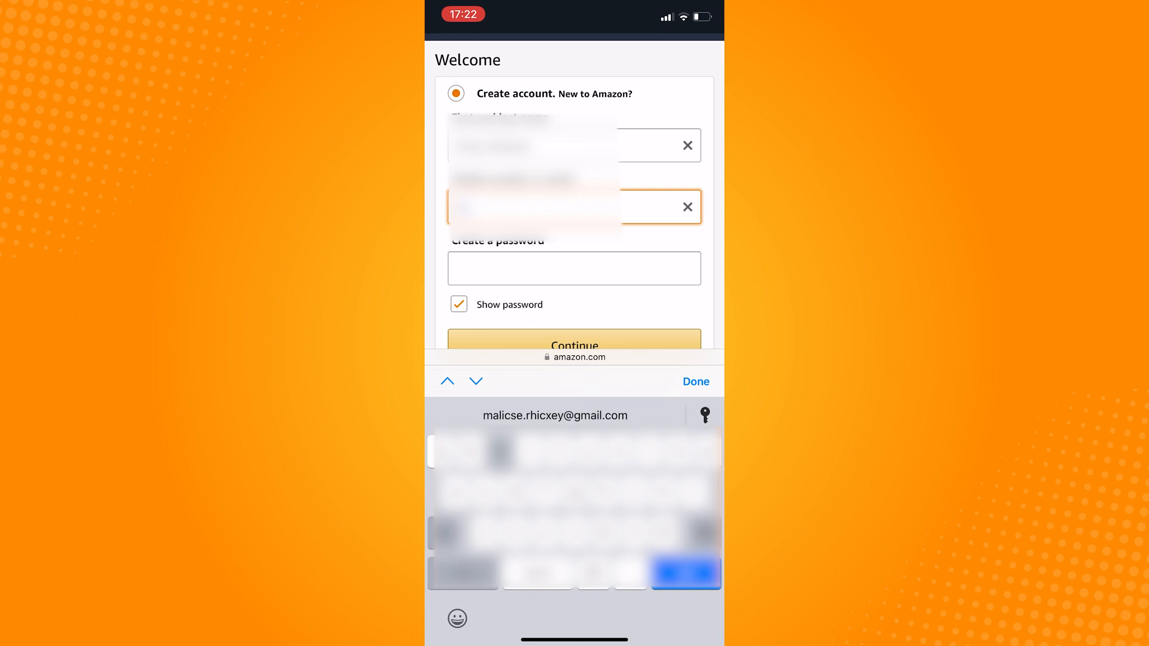
pyautogui.click(703, 415)
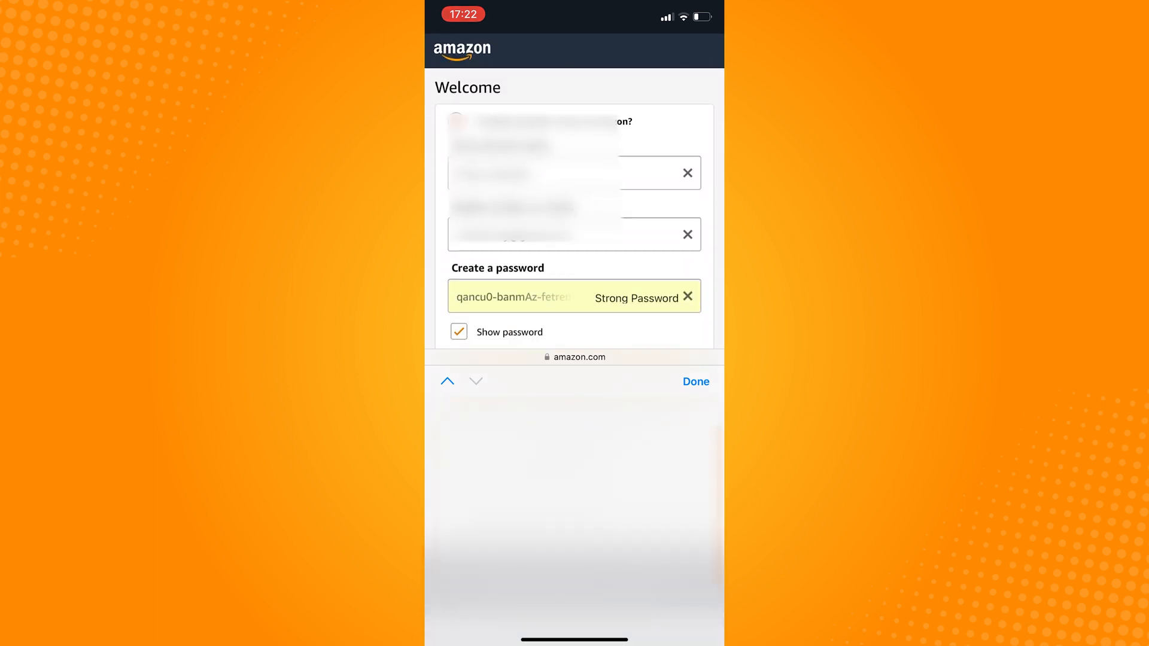
pyautogui.scroll(3)
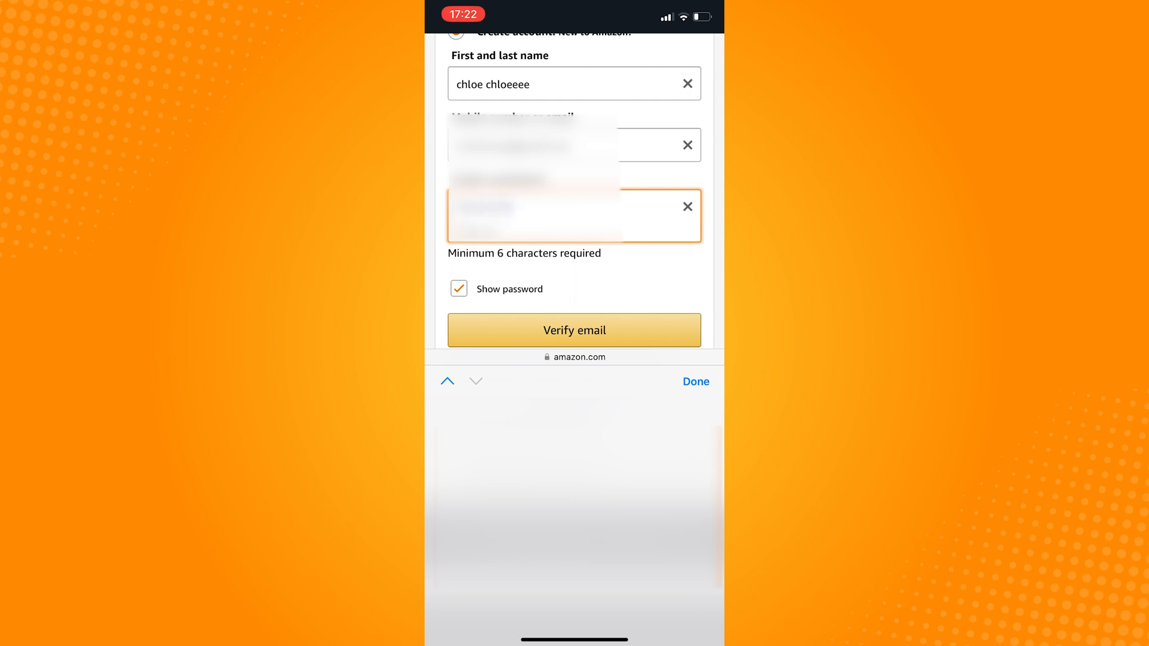
pyautogui.click(694, 381)
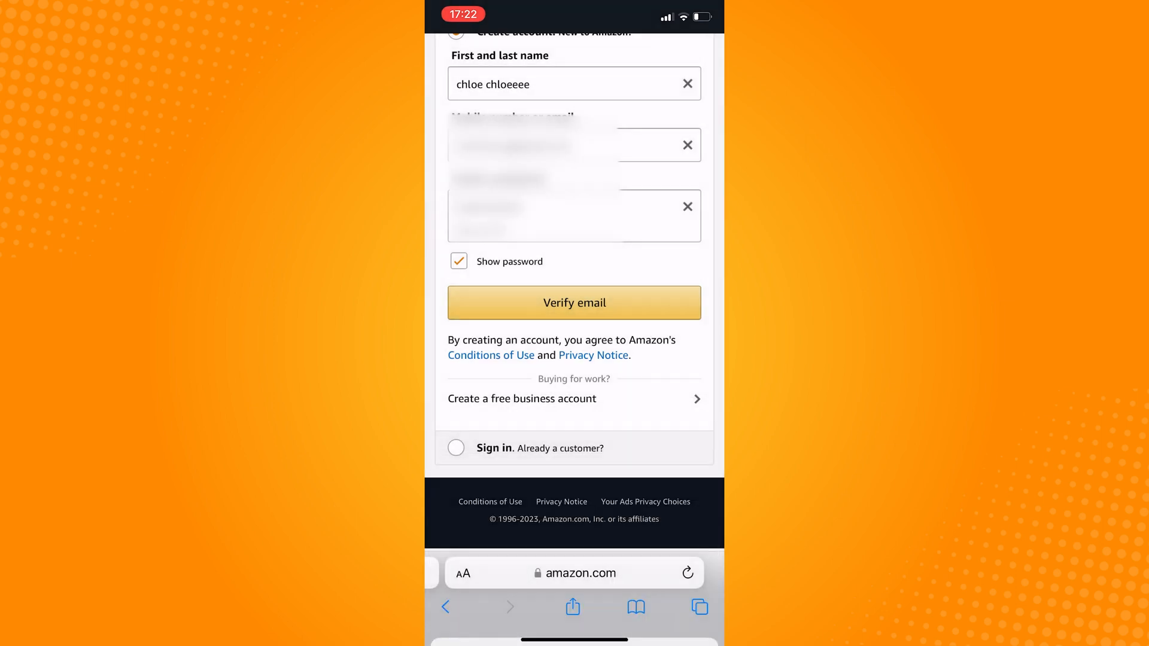
pyautogui.click(574, 303)
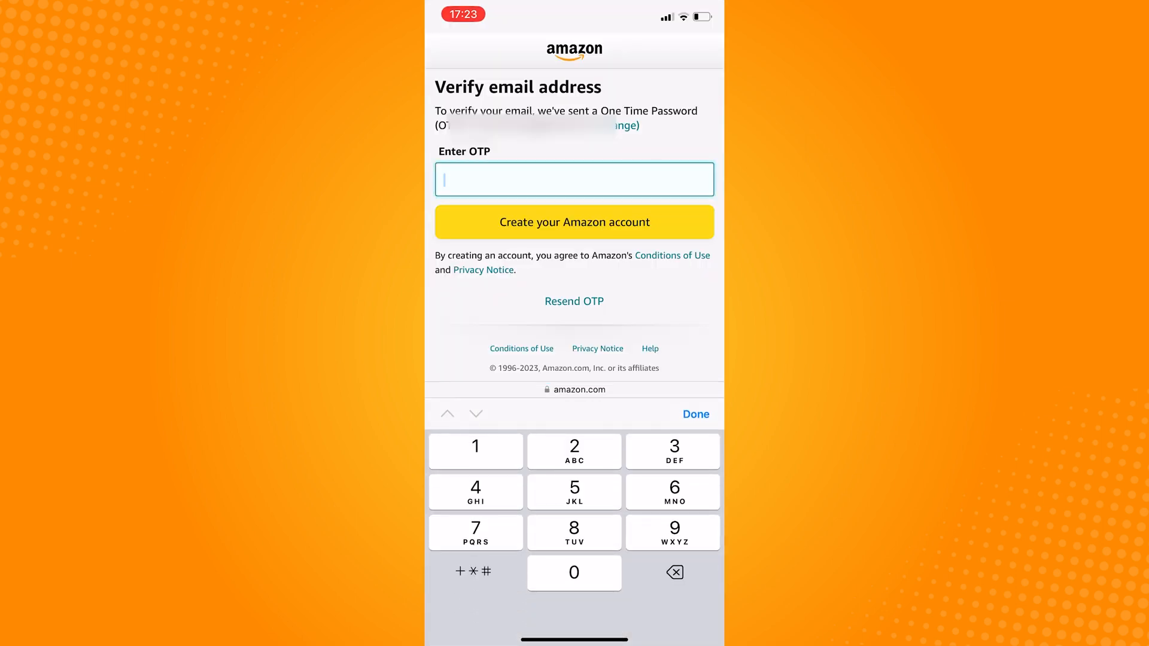
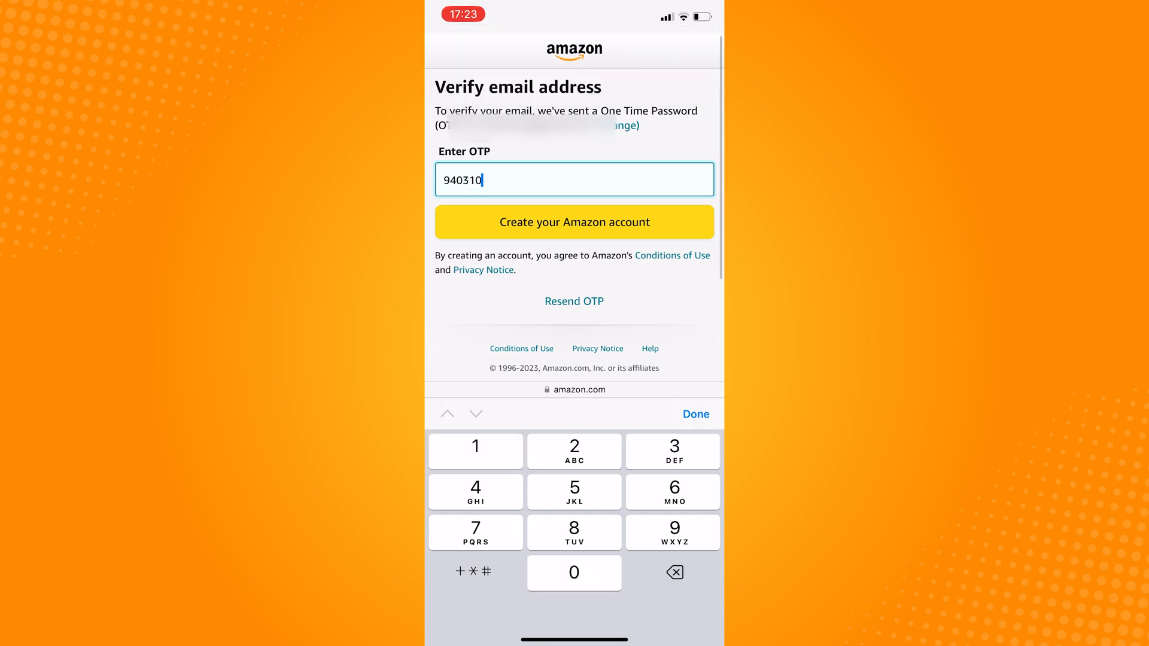
pyautogui.click(695, 414)
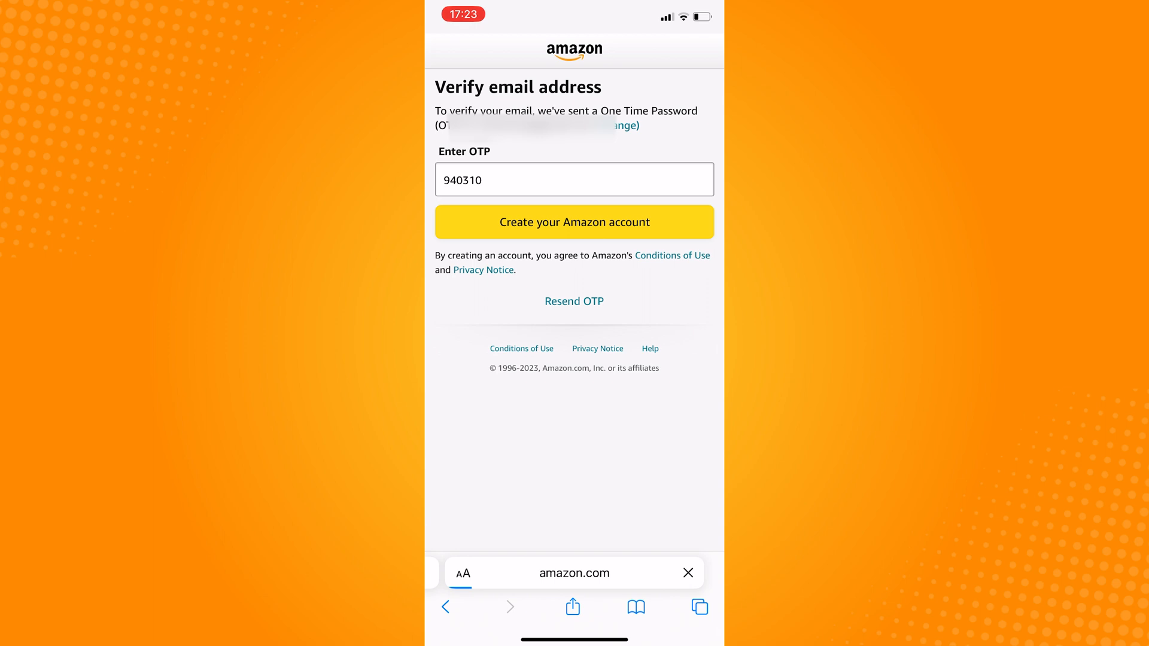
pyautogui.click(574, 222)
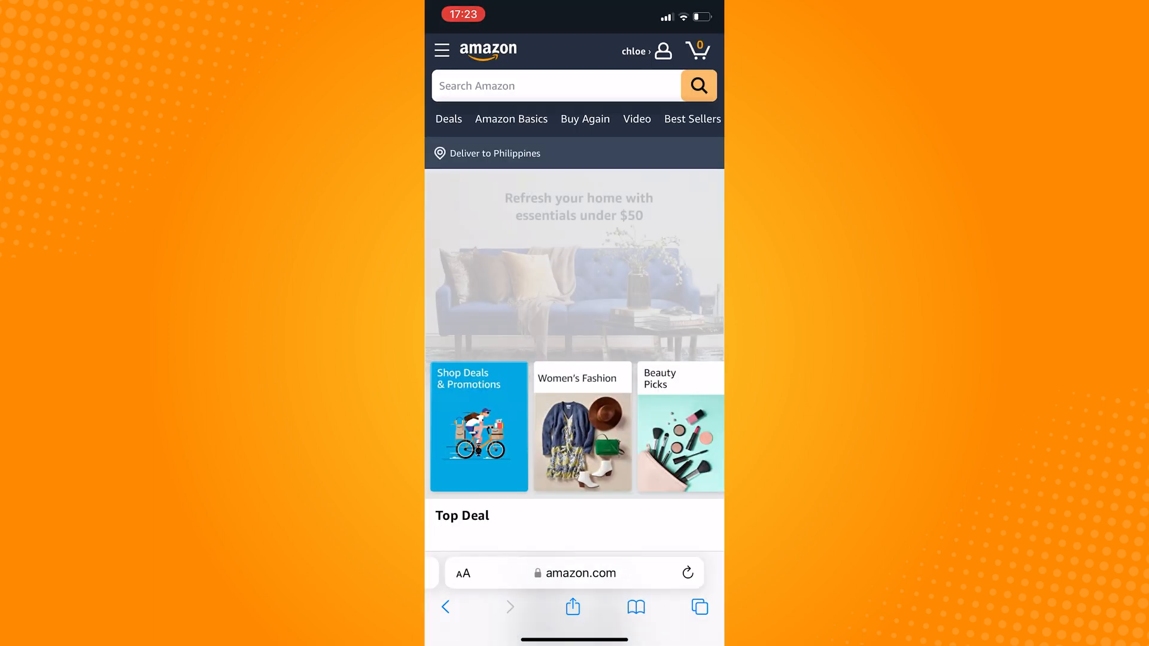
pyautogui.scroll(3)
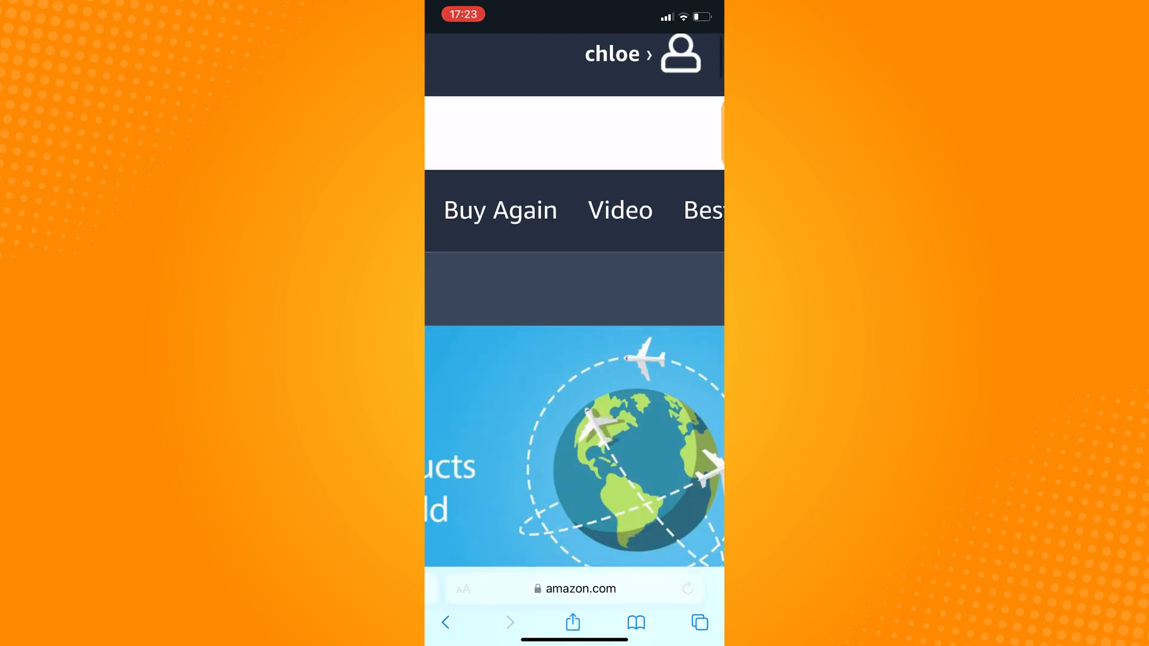
pyautogui.scroll(3)
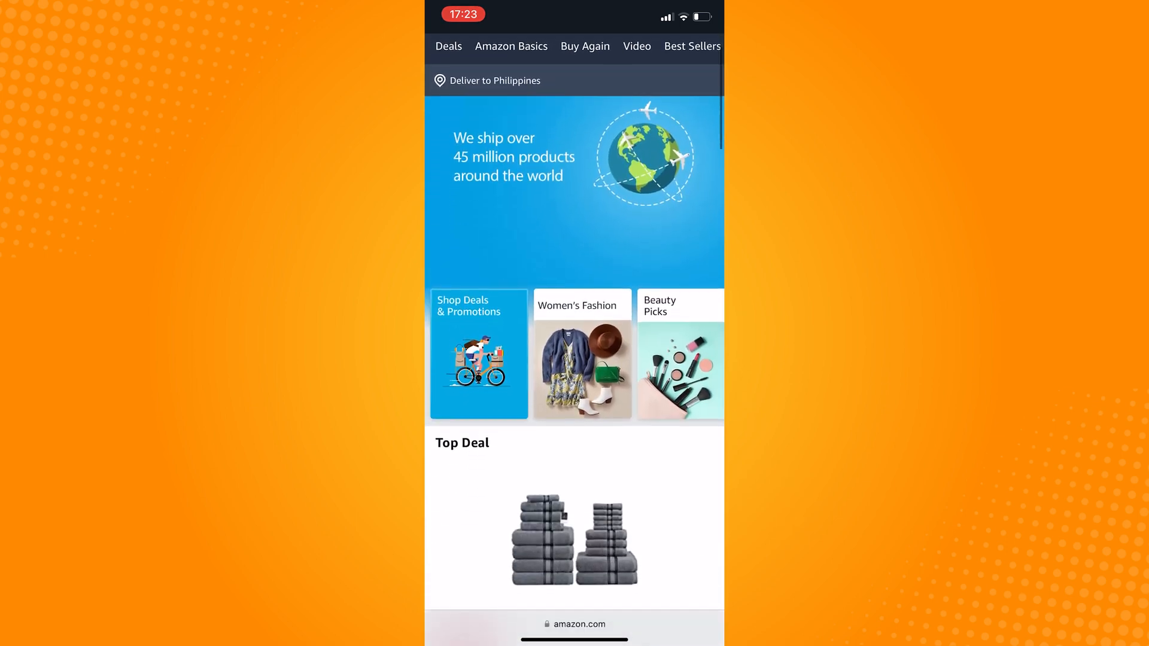
pyautogui.scroll(-3)
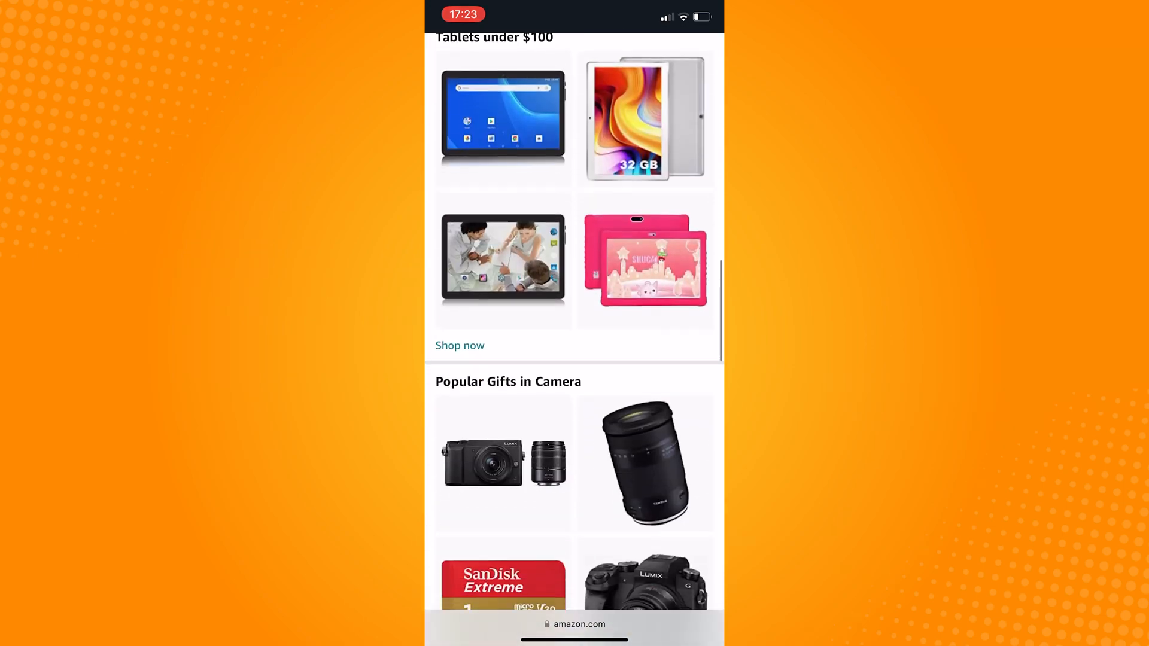
pyautogui.scroll(-3)
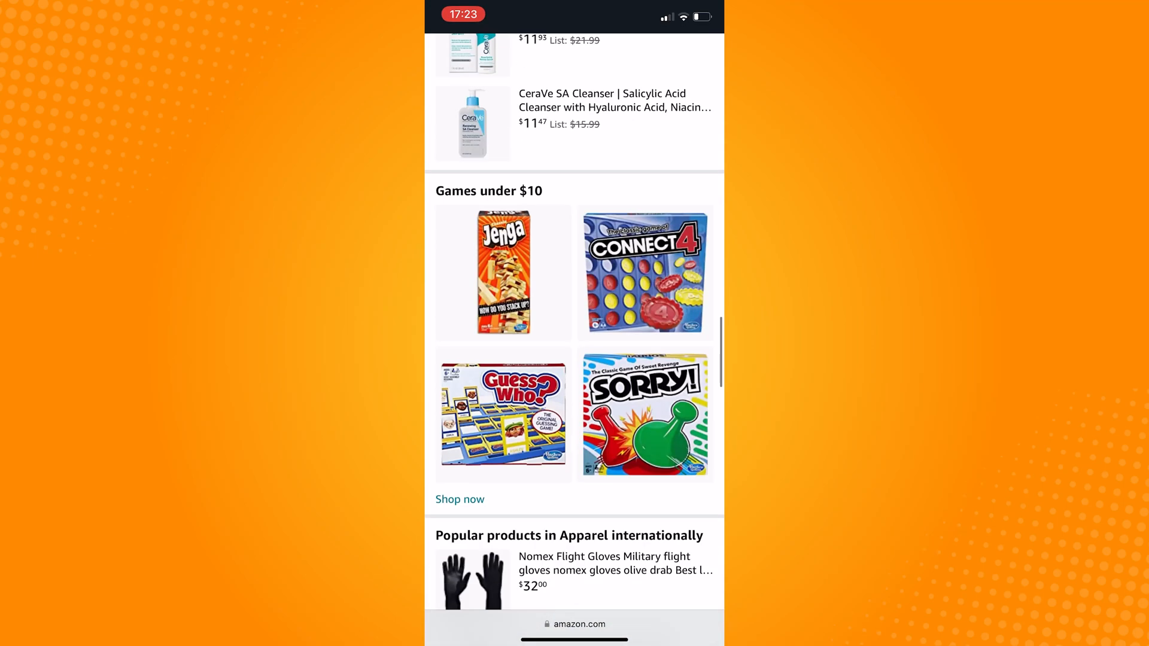
pyautogui.scroll(-3)
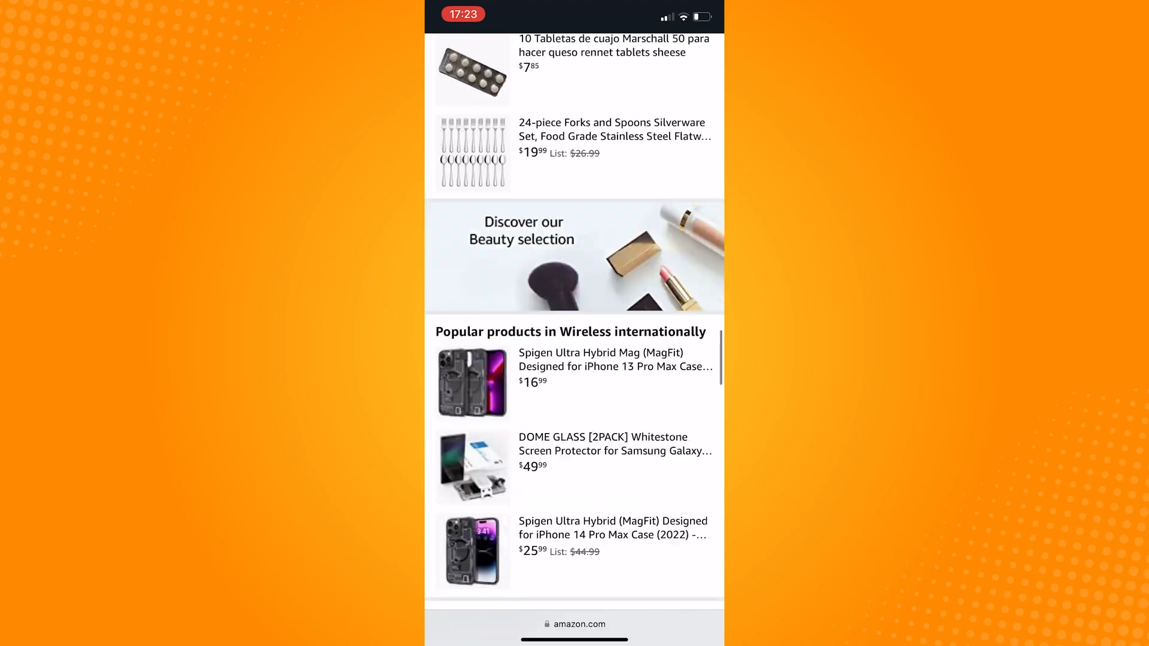